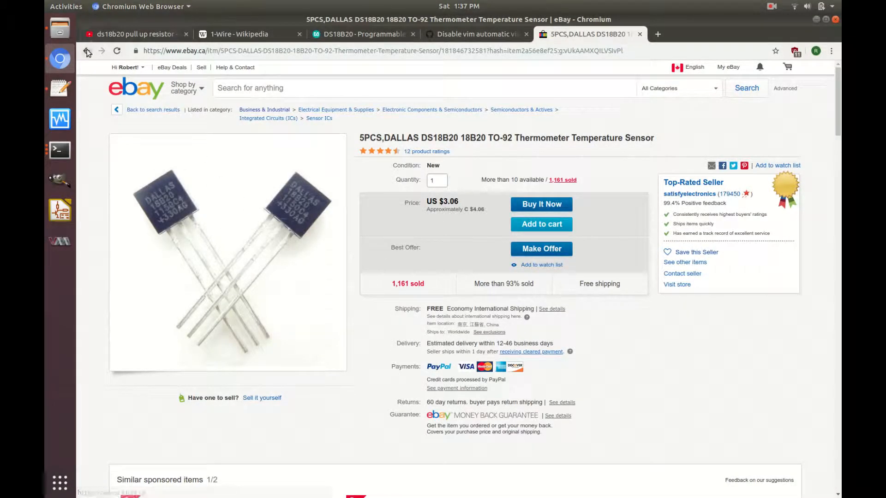
click(240, 34)
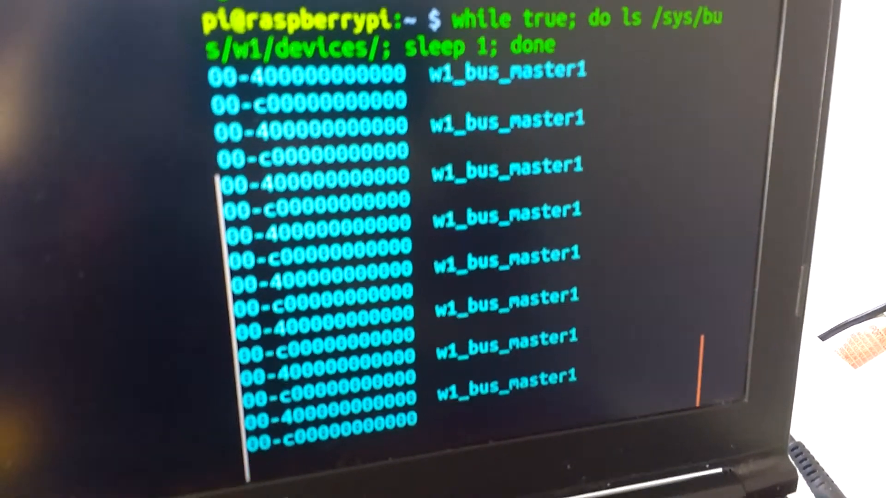
key(ctrl+c)
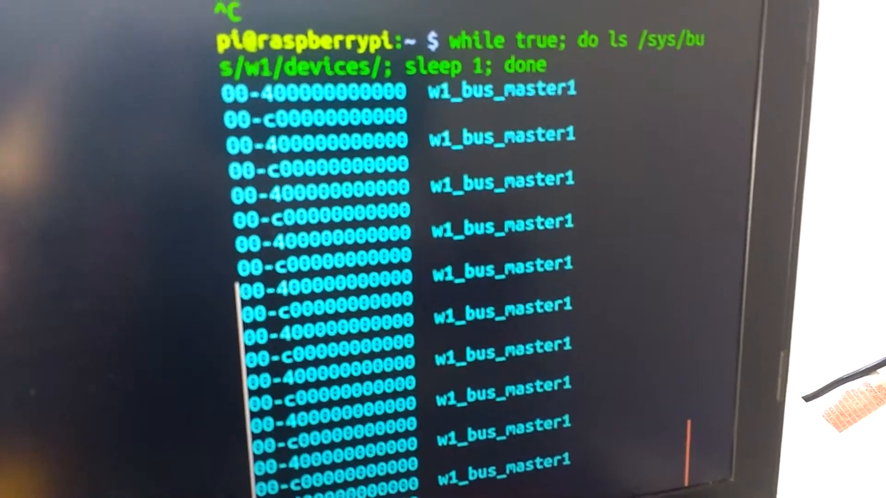